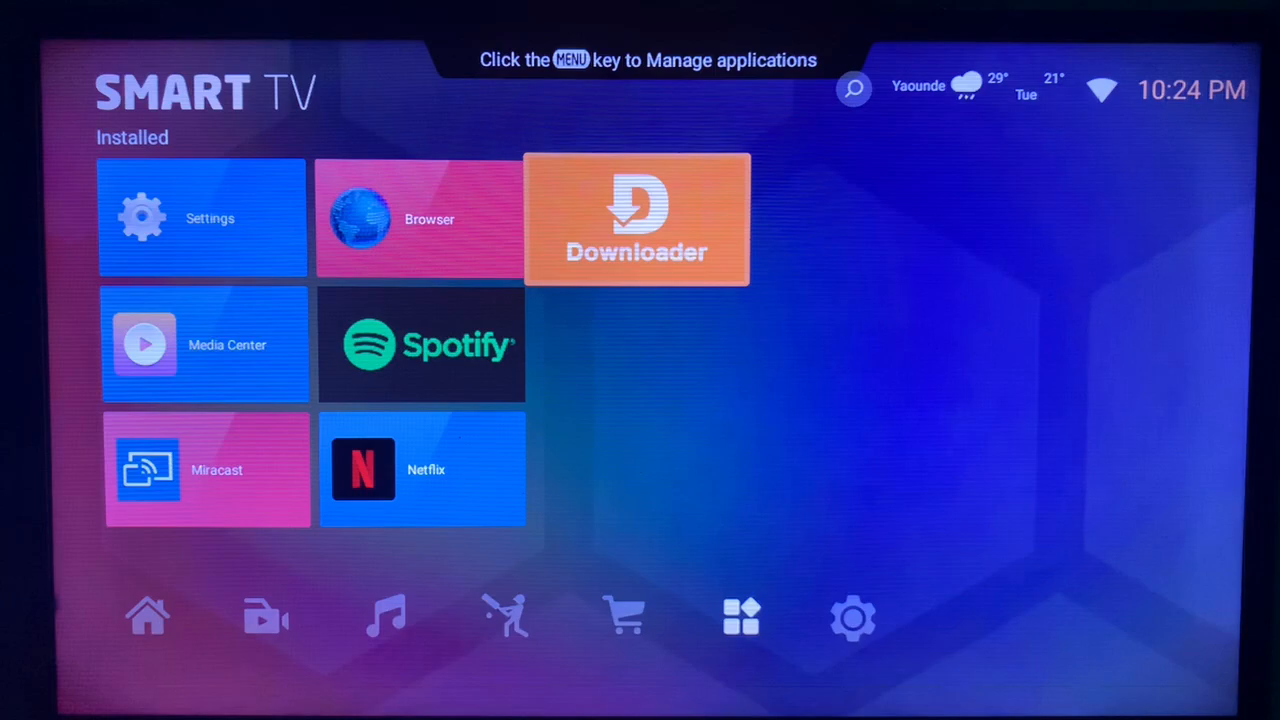
Launch the Downloader app from its tile on the Smart TV home screen
left_click(636, 218)
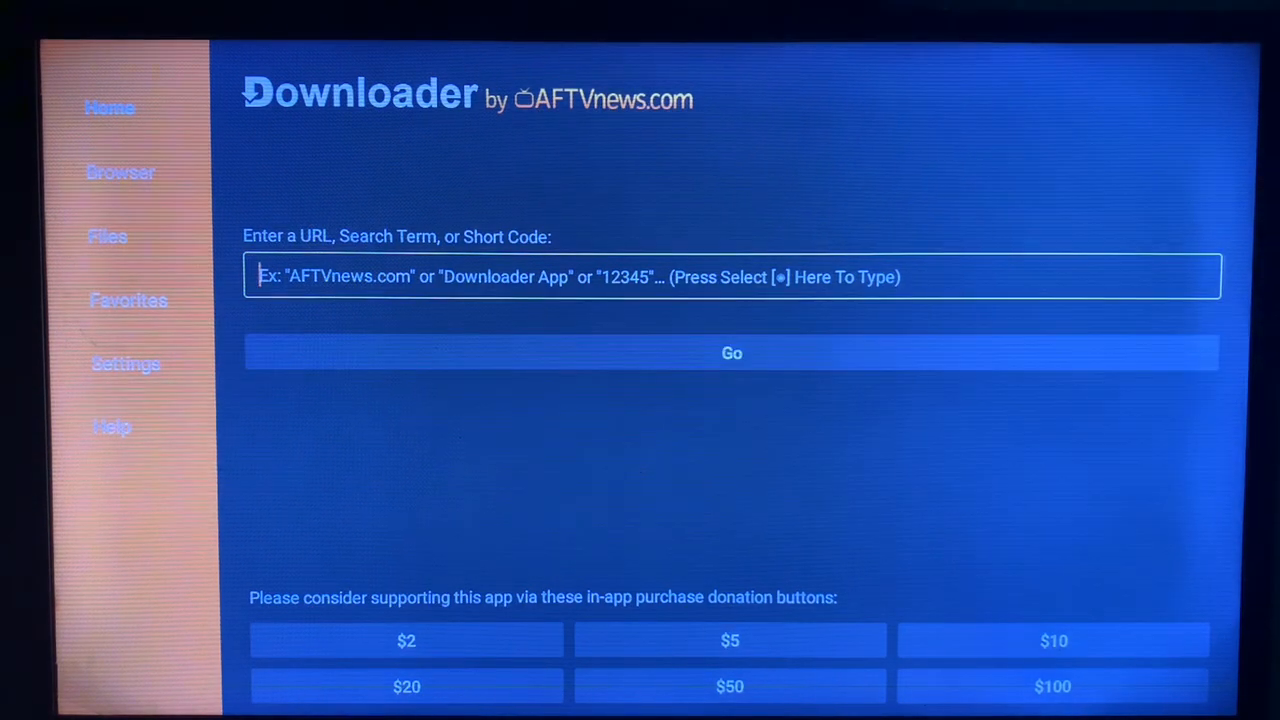
Enter 'flauncher' in the URL/search field, removing the stray trailing letter
left_click(732, 276)
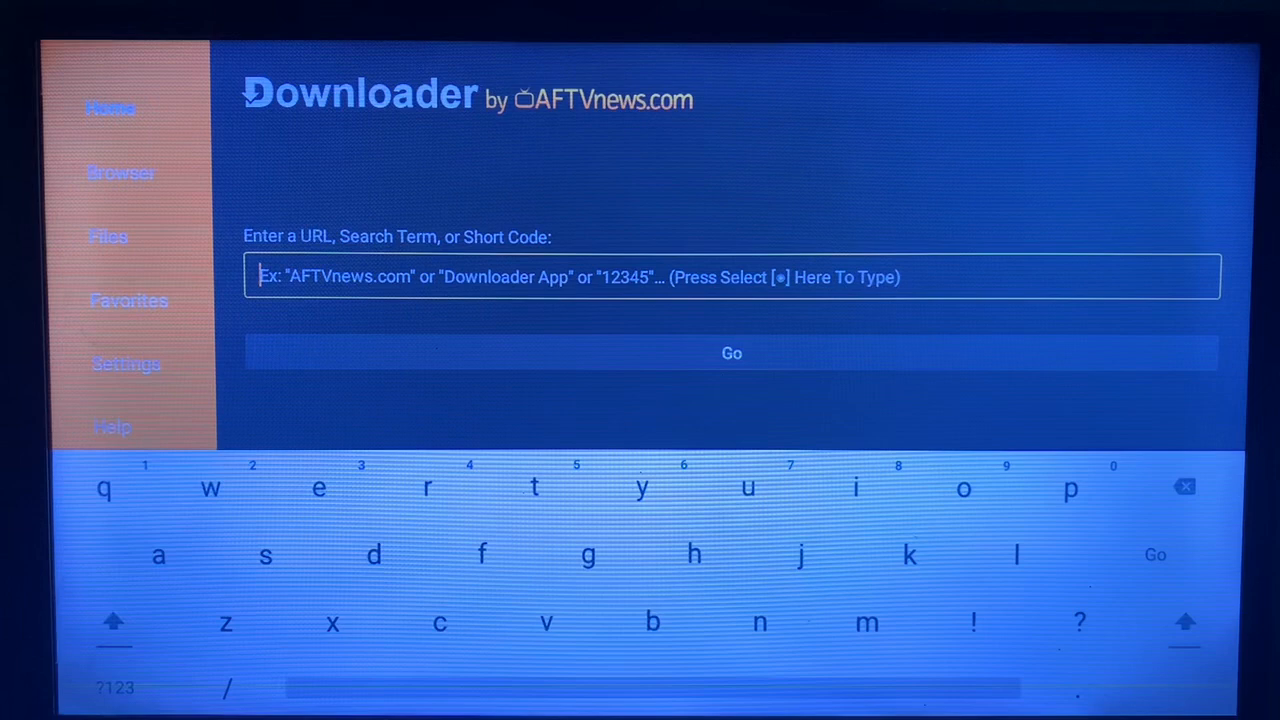
mouse_move(264, 556)
type("f")
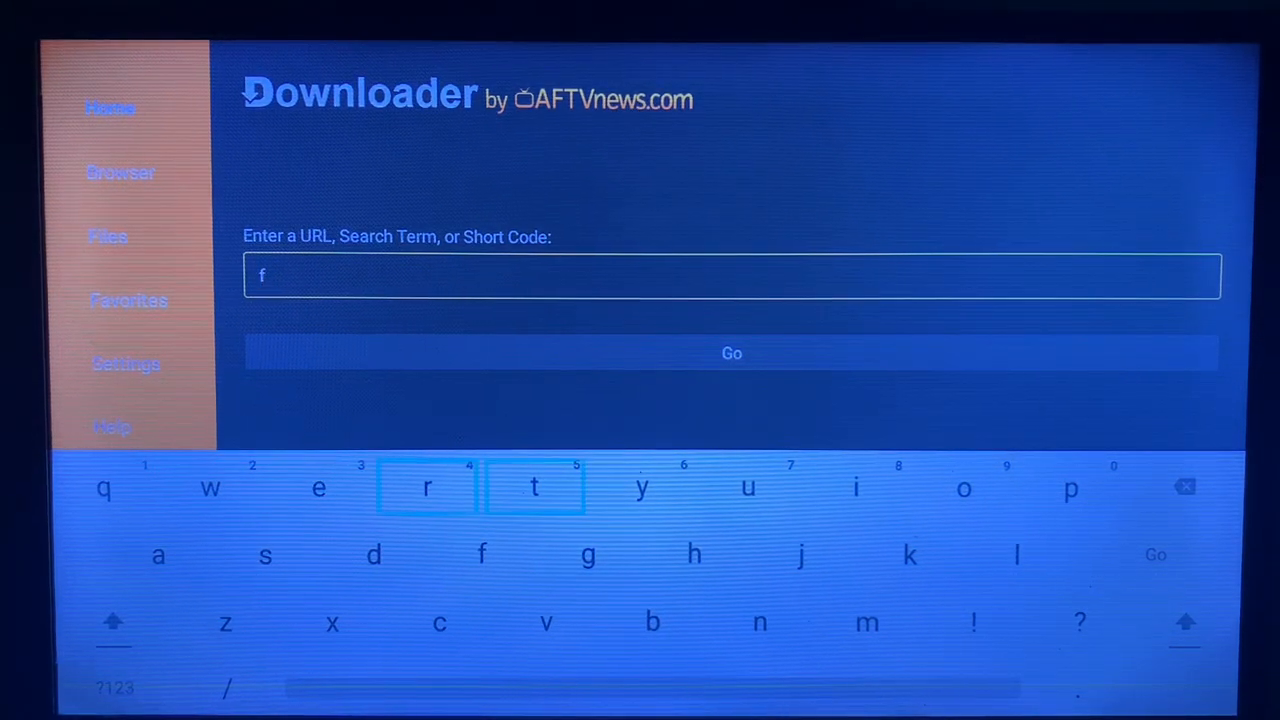
mouse_move(800, 556)
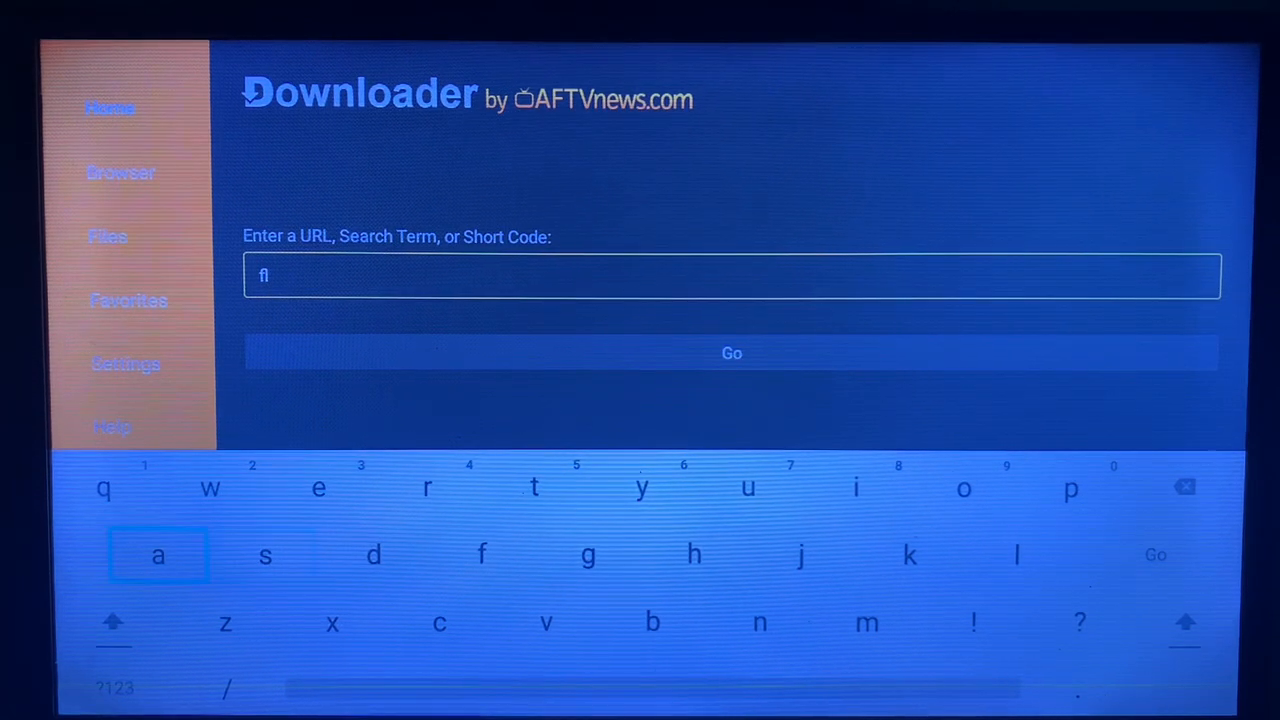
left_click(156, 556)
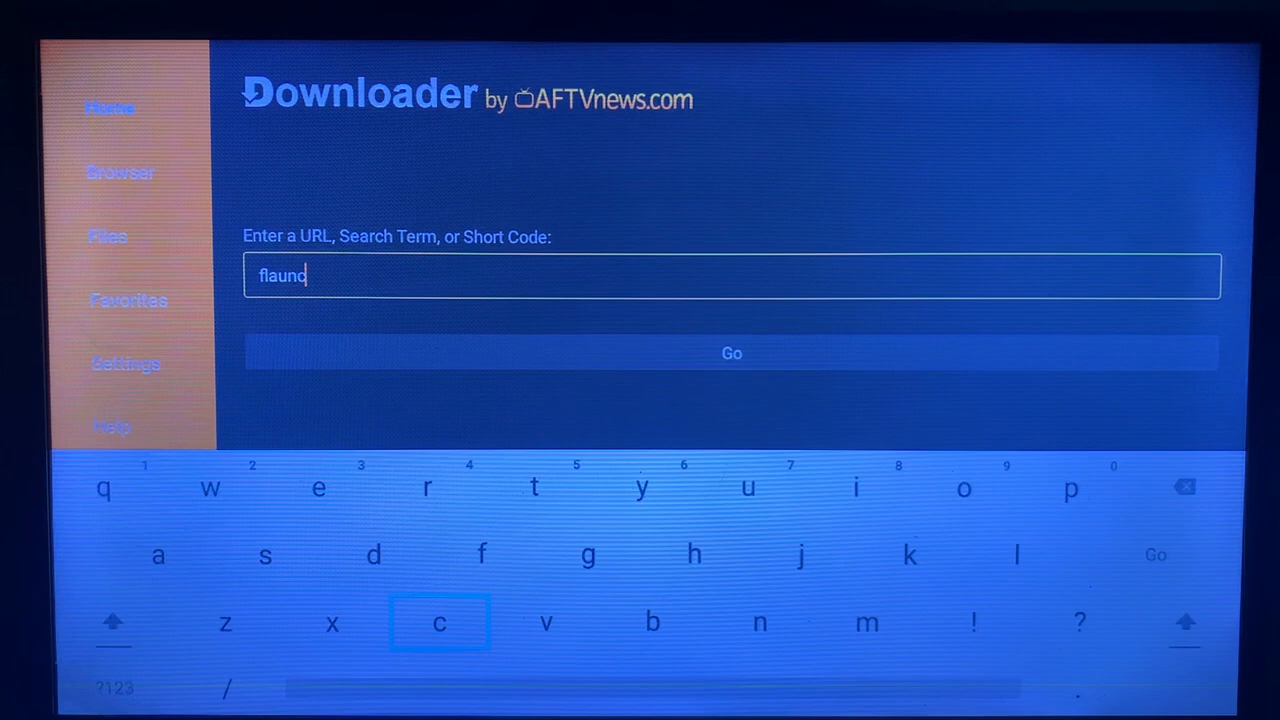
mouse_move(588, 554)
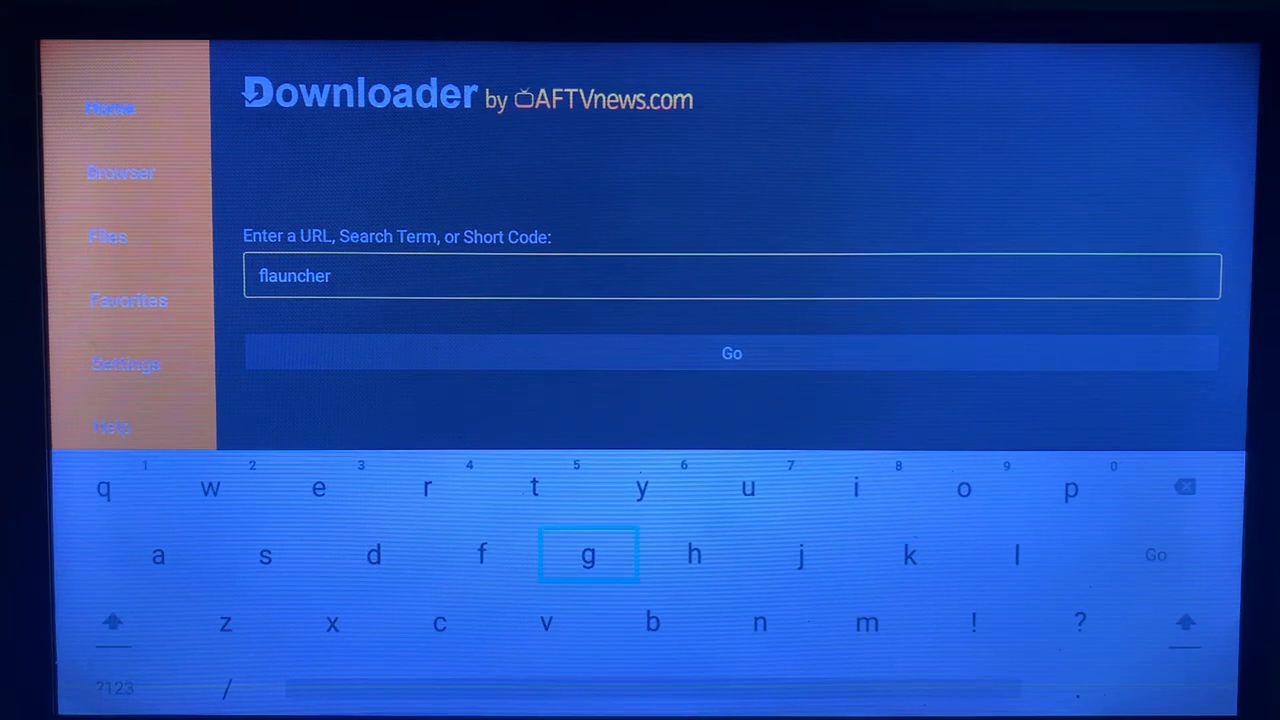
mouse_move(1018, 556)
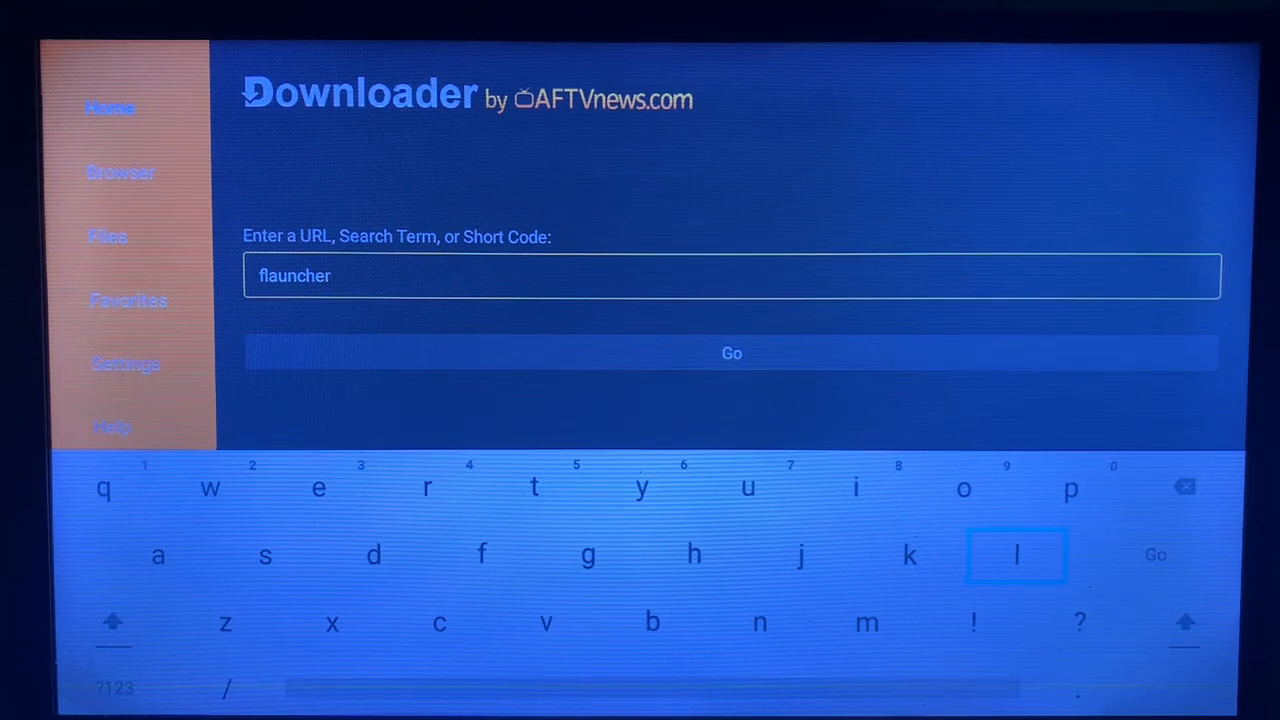
left_click(1016, 554)
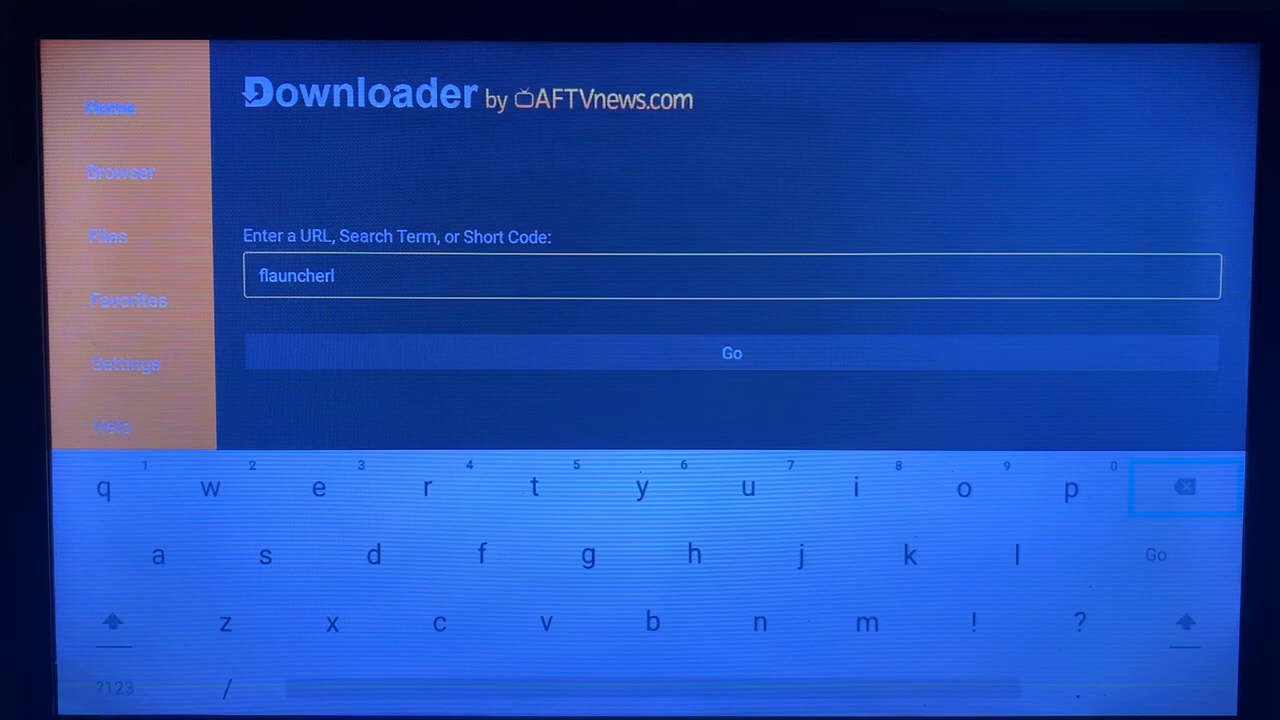
left_click(1184, 488)
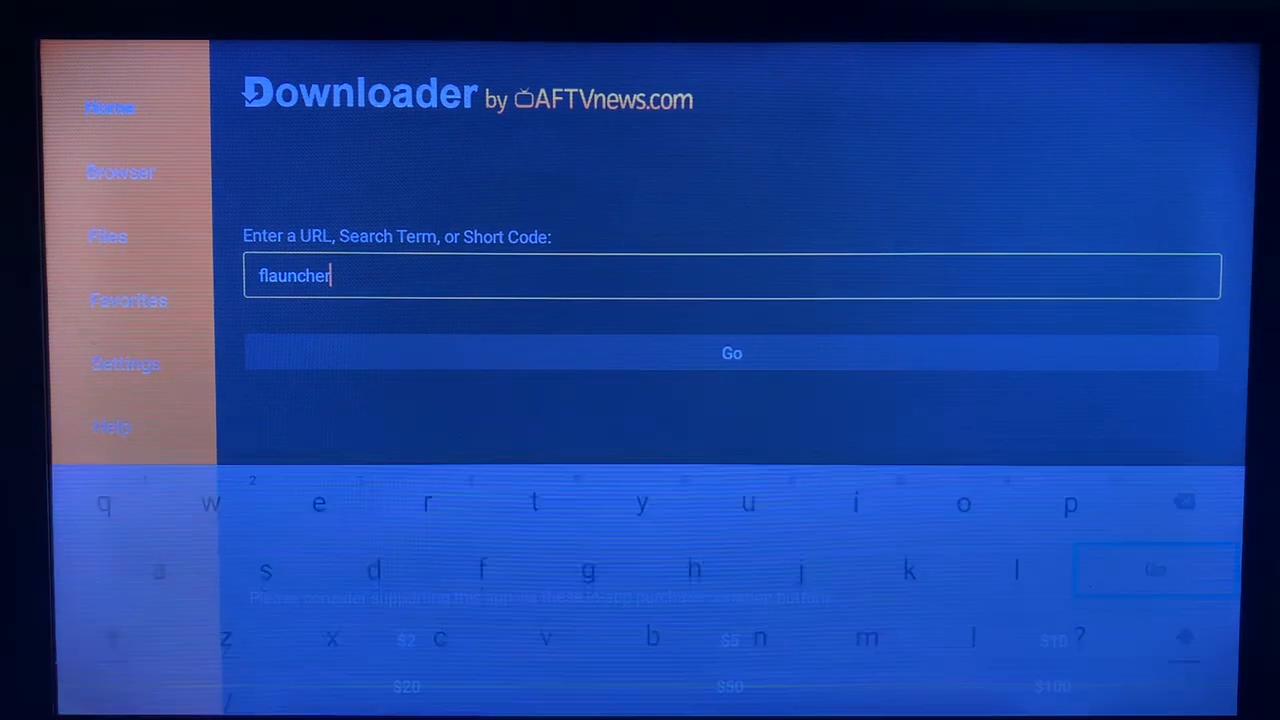
left_click(732, 352)
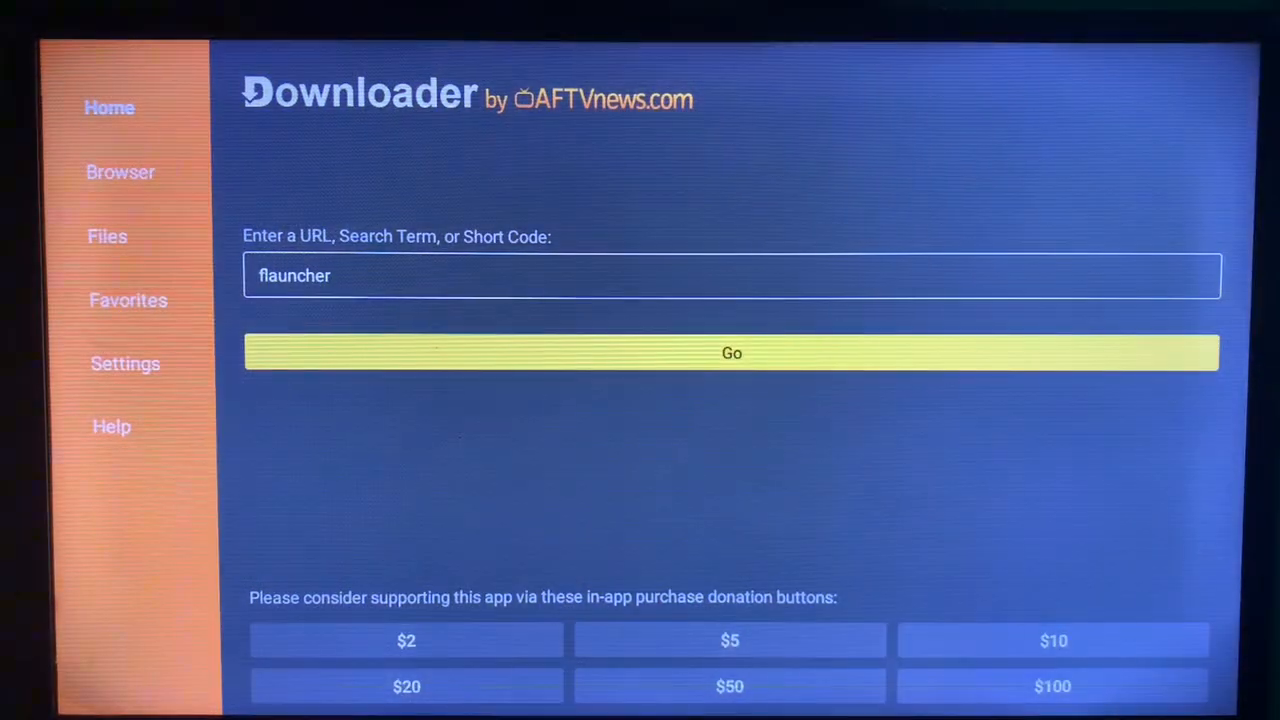
Run the flauncher search and load the 'FLauncher - Apps on Google Play' result
left_click(732, 352)
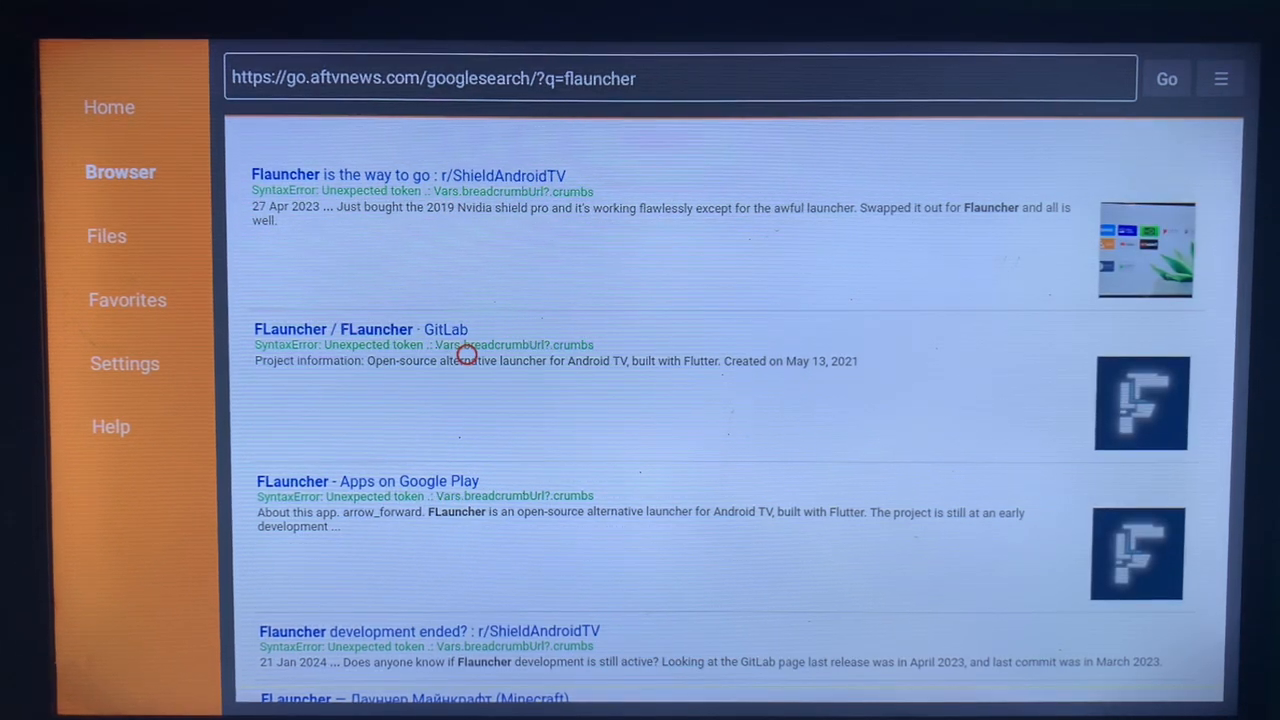
mouse_move(468, 456)
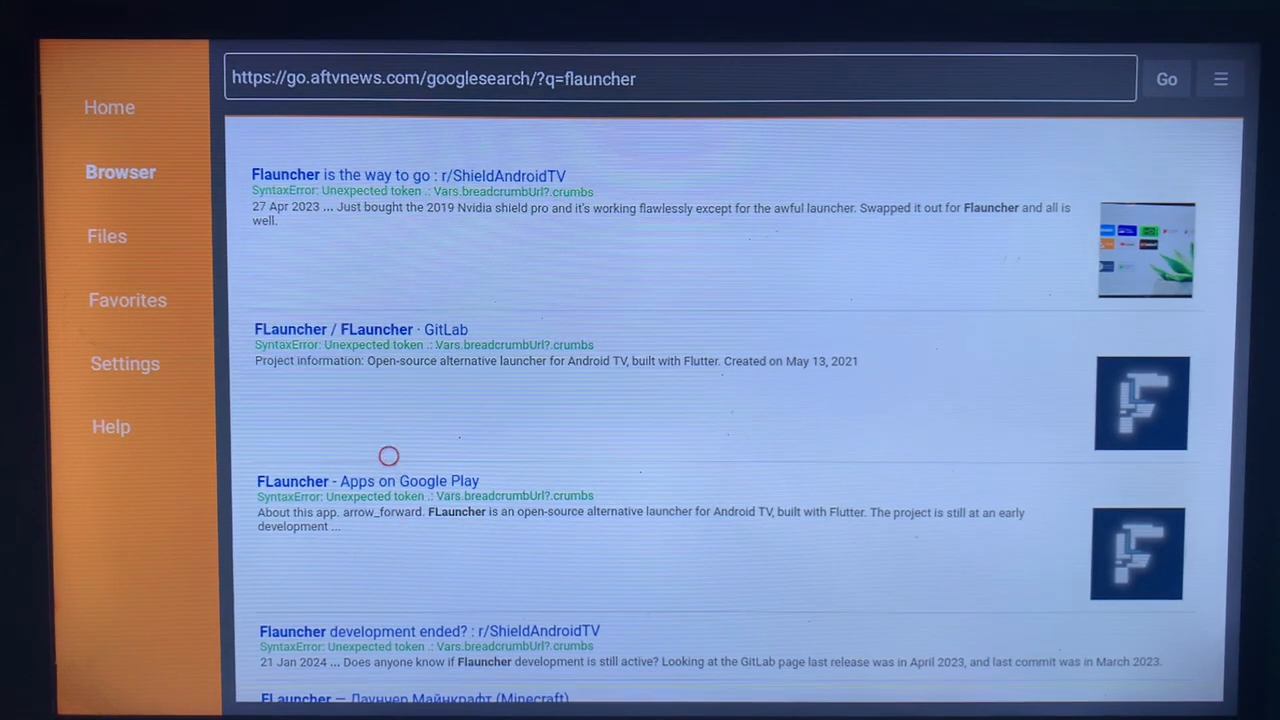
left_click(368, 480)
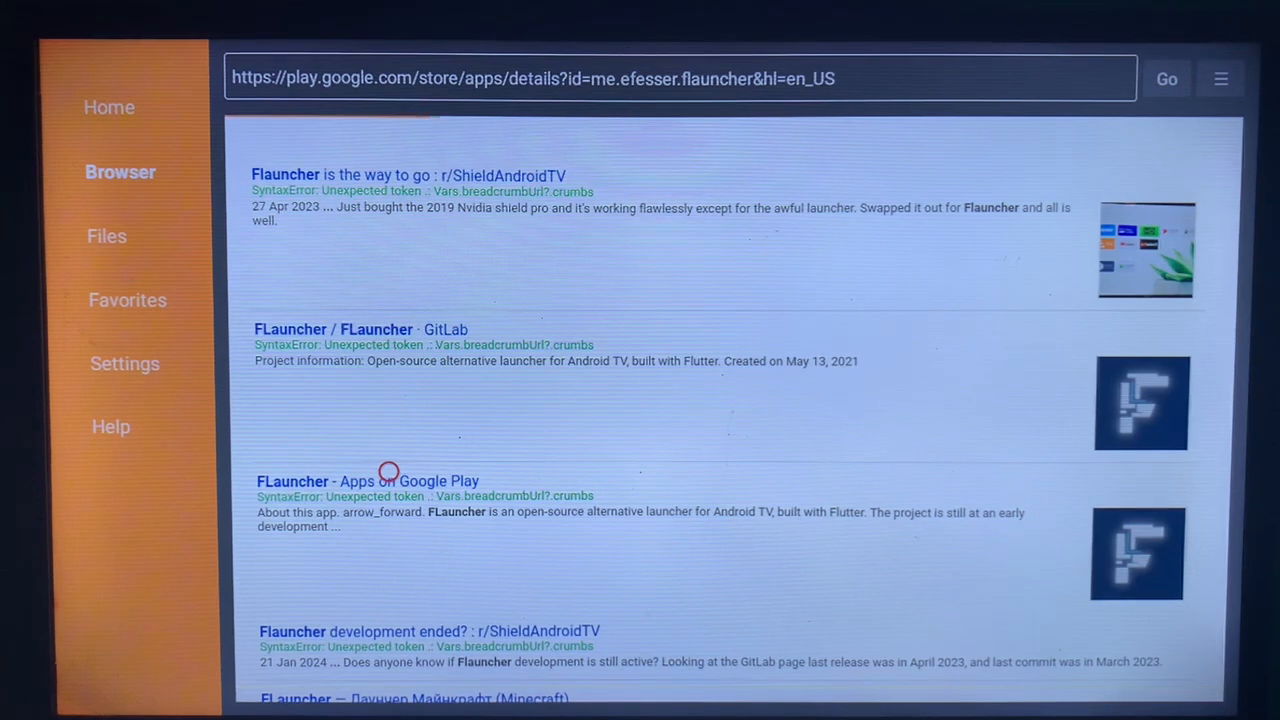
left_click(368, 480)
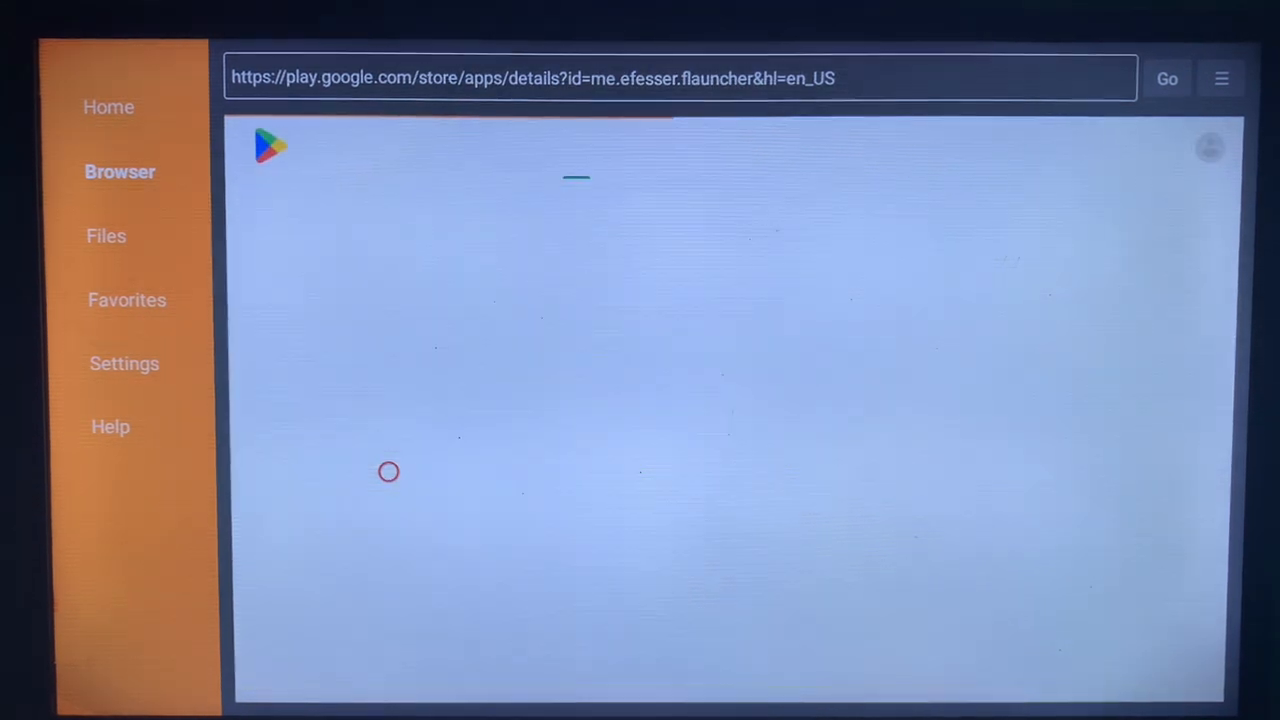